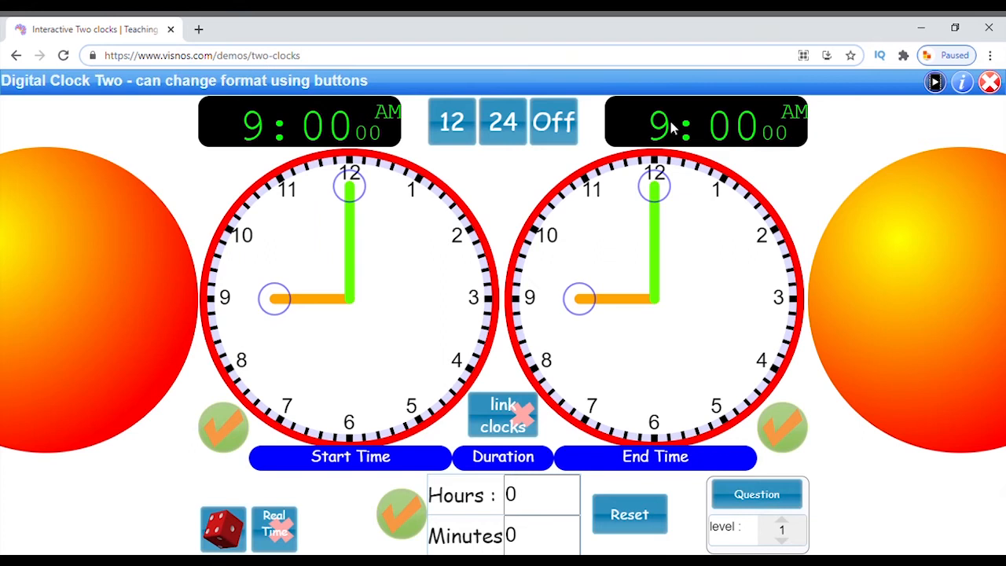
- Cycle the digital displays through 12-hour, 24-hour and hidden, ending on 12-hour format
click(451, 123)
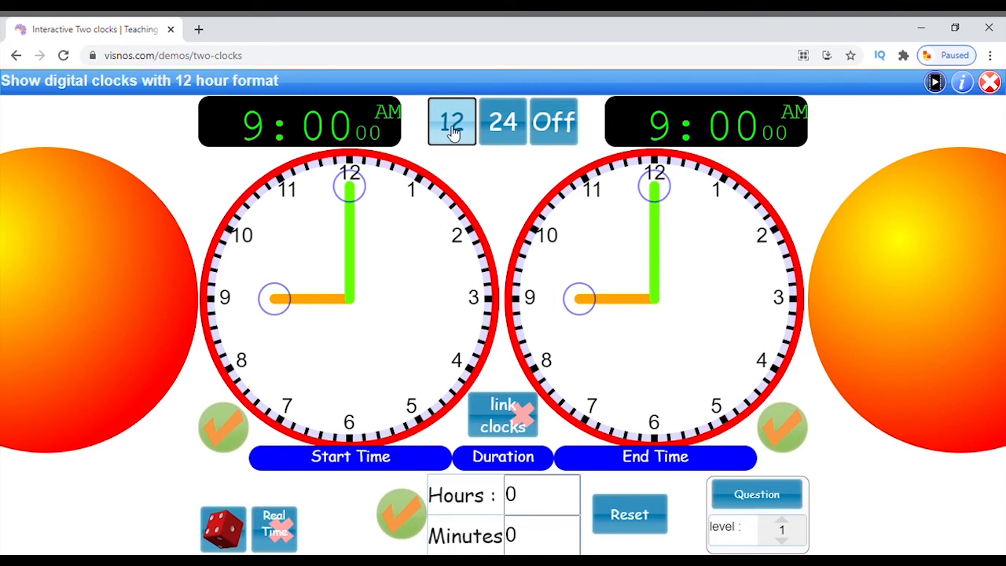
click(503, 123)
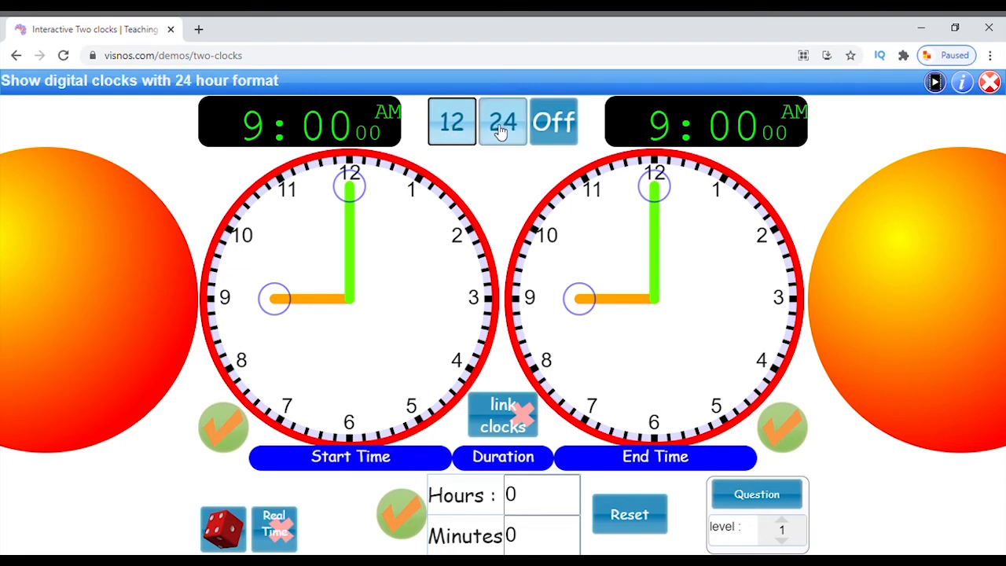
mouse_move(506, 129)
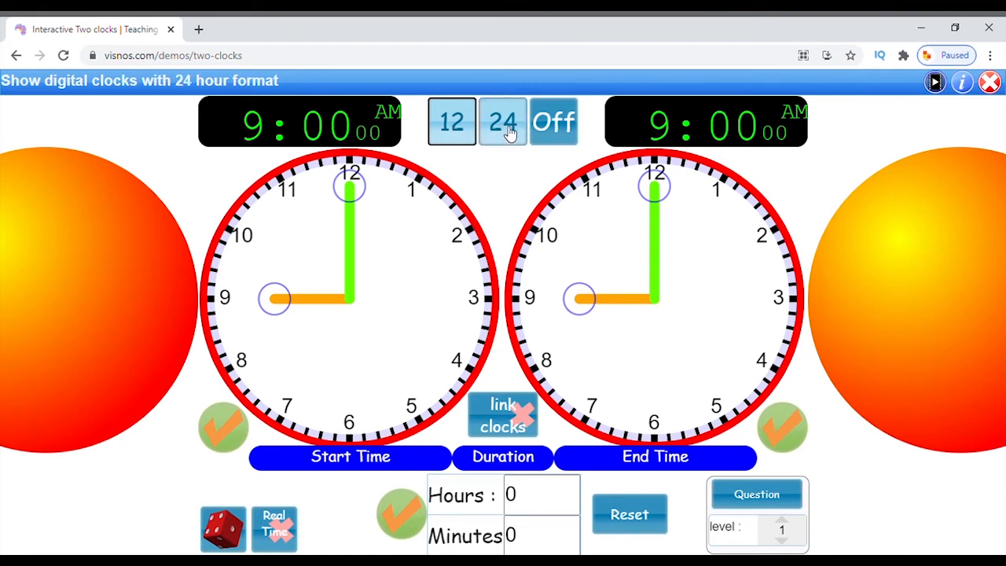
click(449, 121)
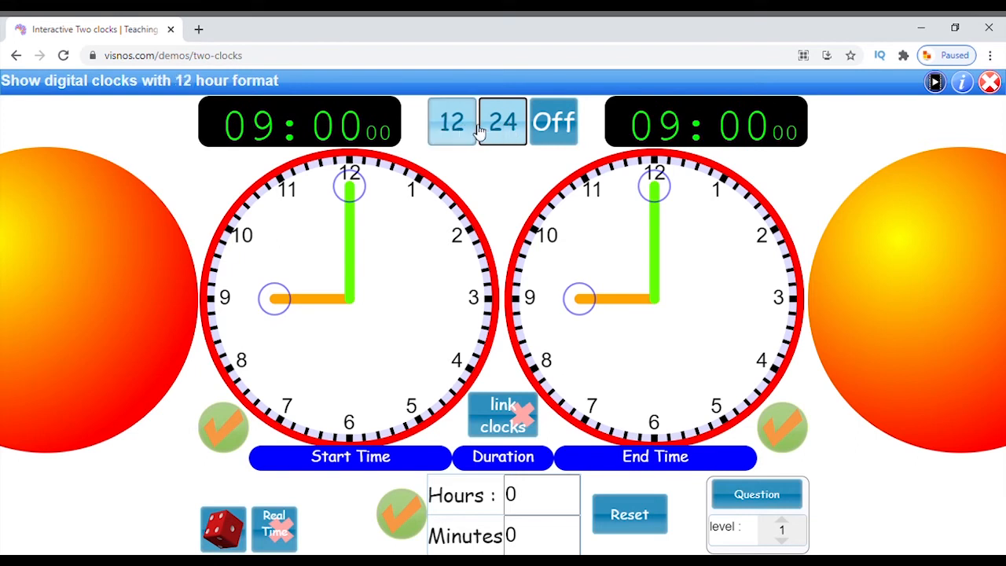
click(501, 123)
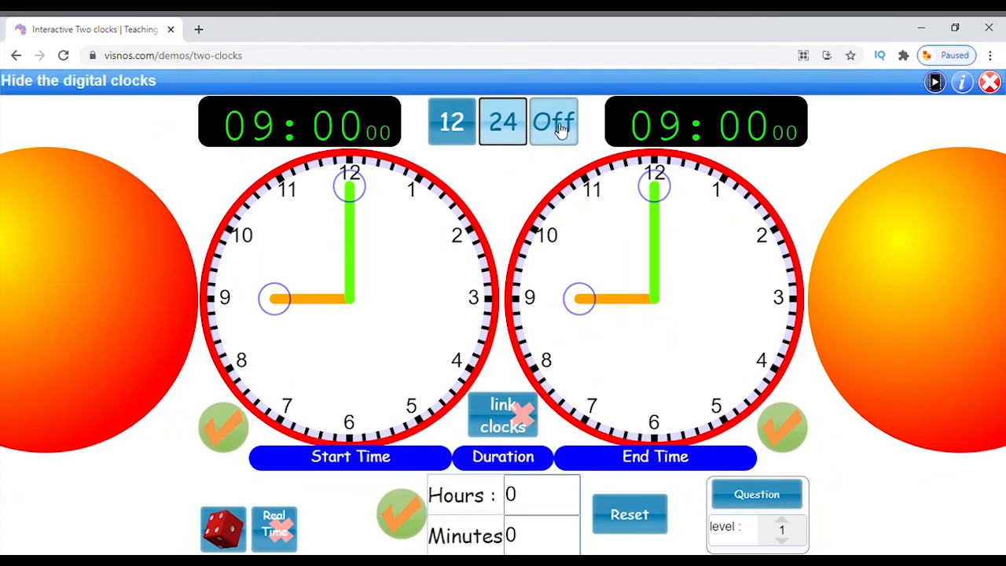
click(554, 121)
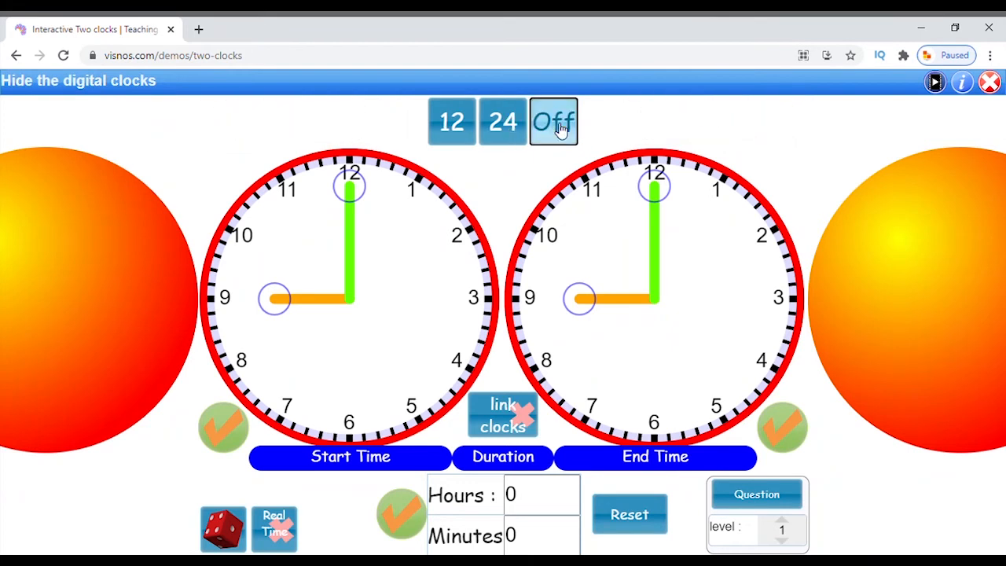
click(503, 123)
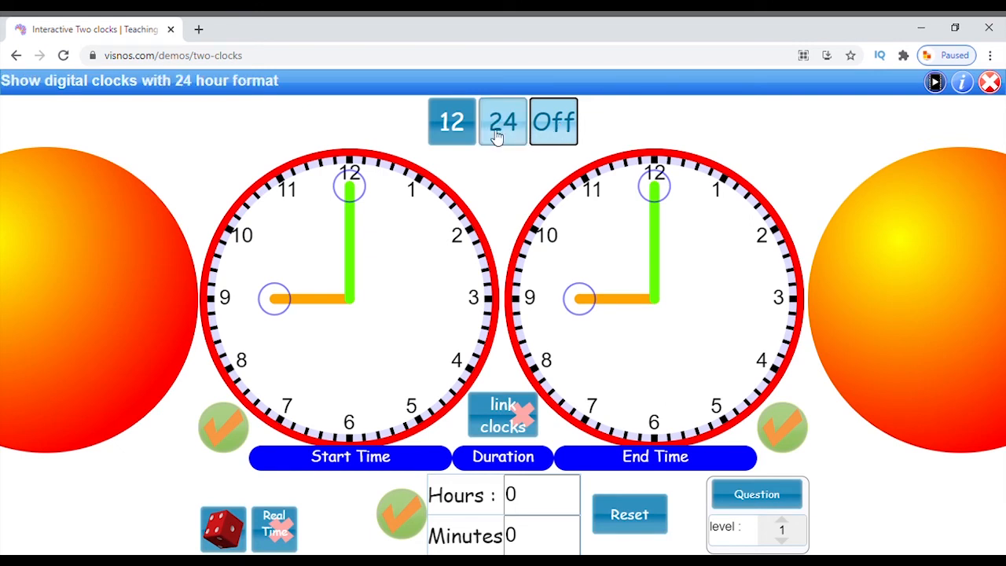
click(450, 121)
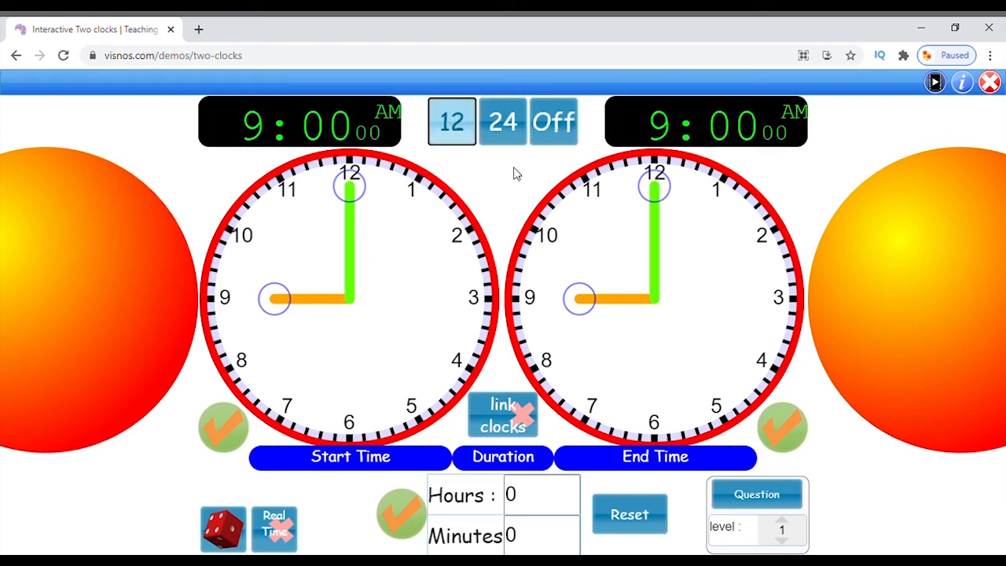
mouse_move(393, 277)
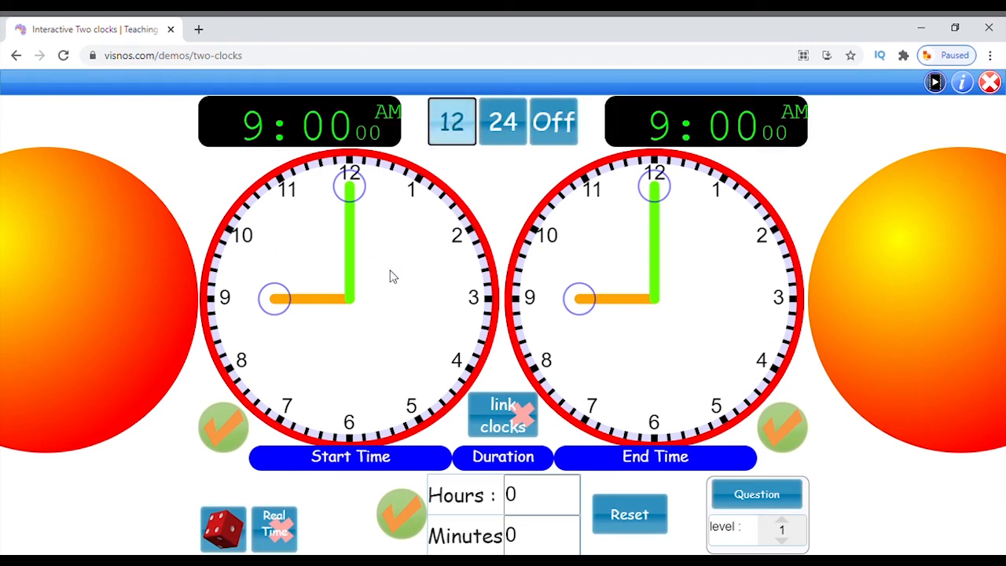
mouse_move(380, 330)
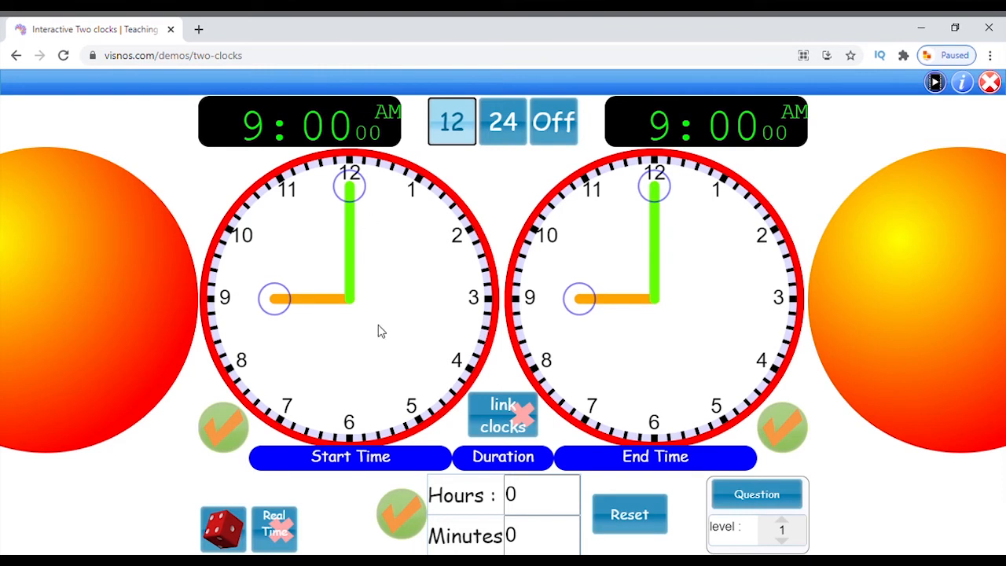
mouse_move(673, 240)
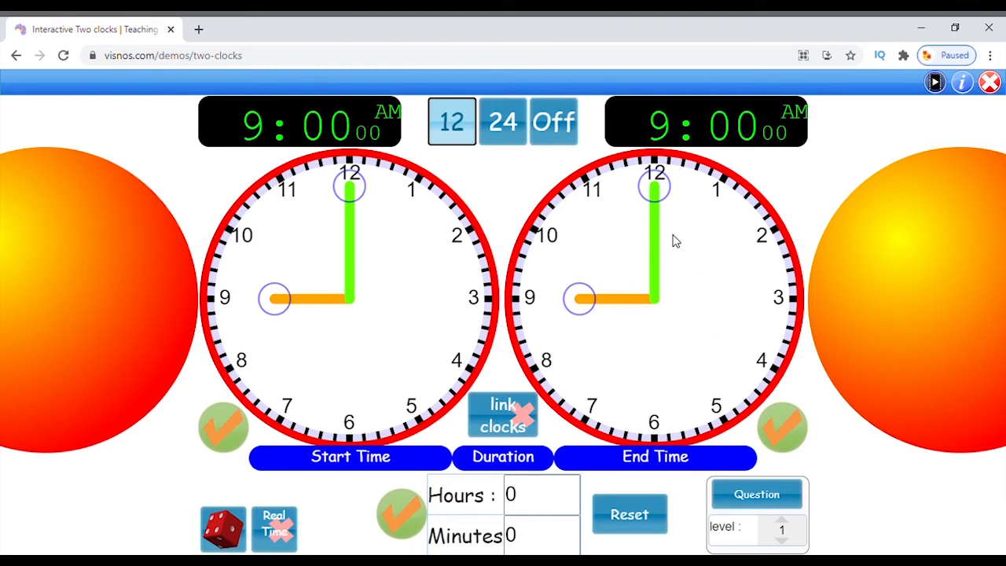
mouse_move(617, 244)
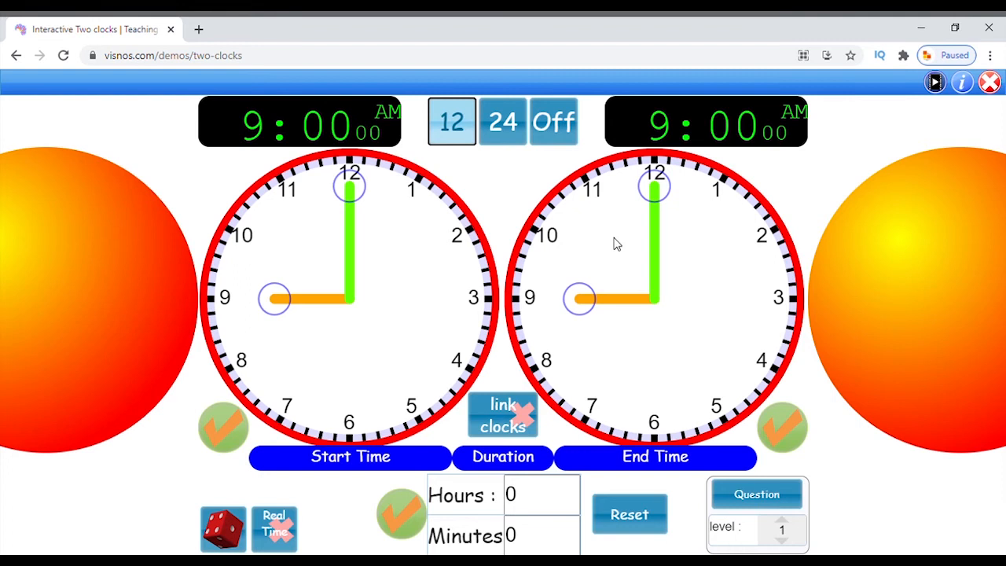
mouse_move(433, 379)
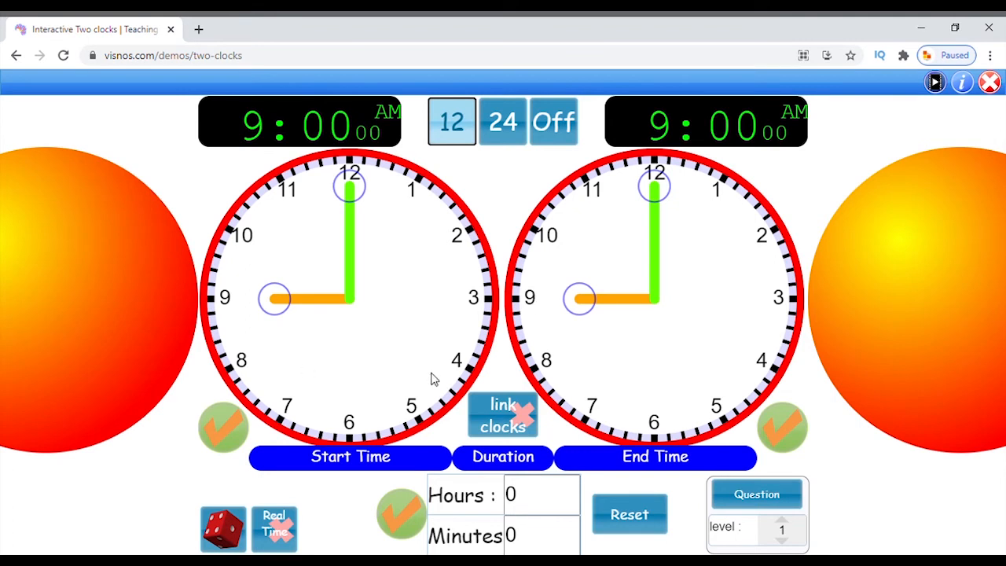
mouse_move(356, 349)
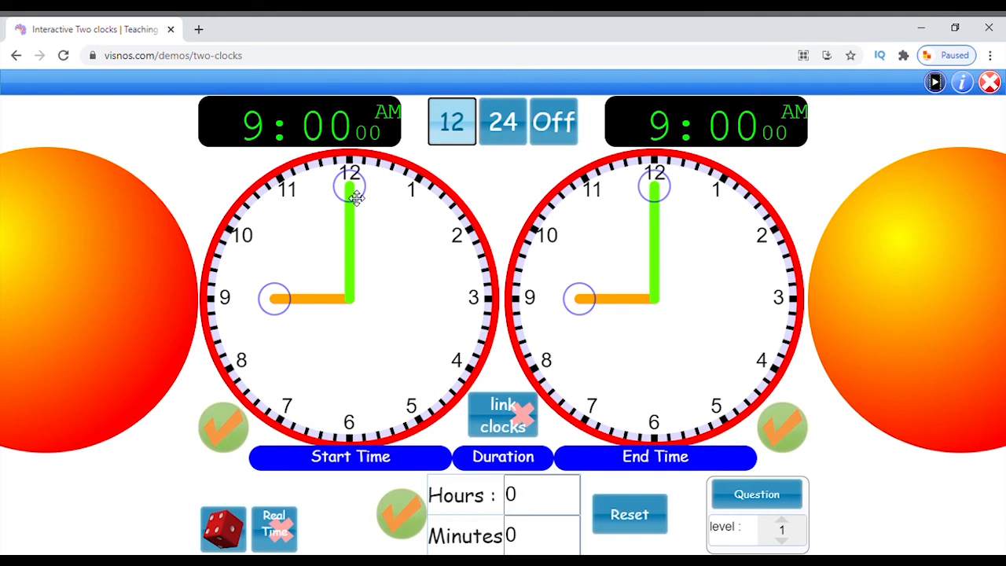
mouse_move(280, 309)
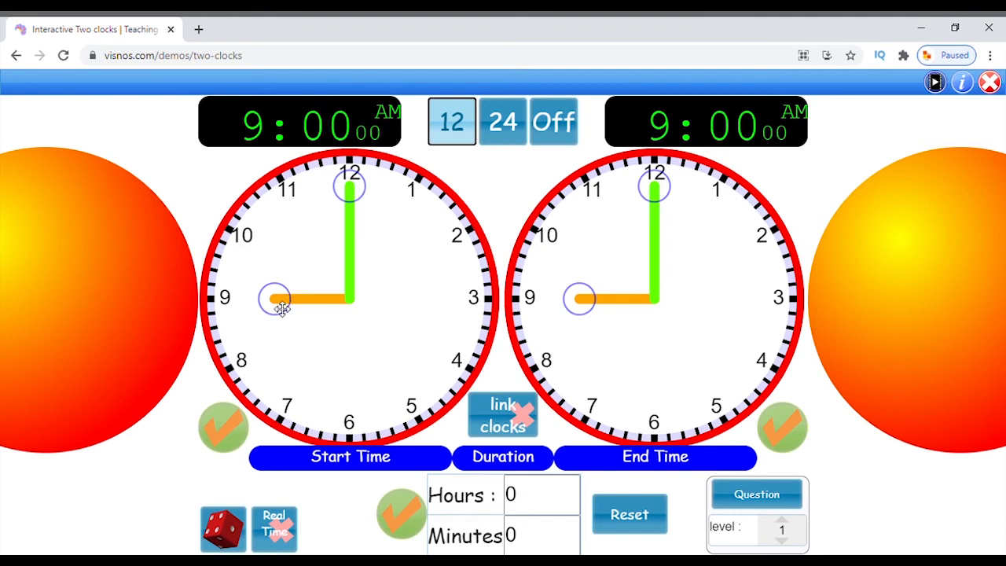
- Drag the start clock's hands forward from 9:00 to 9:05 AM against the 23h55 duration
drag(280, 302, 291, 271)
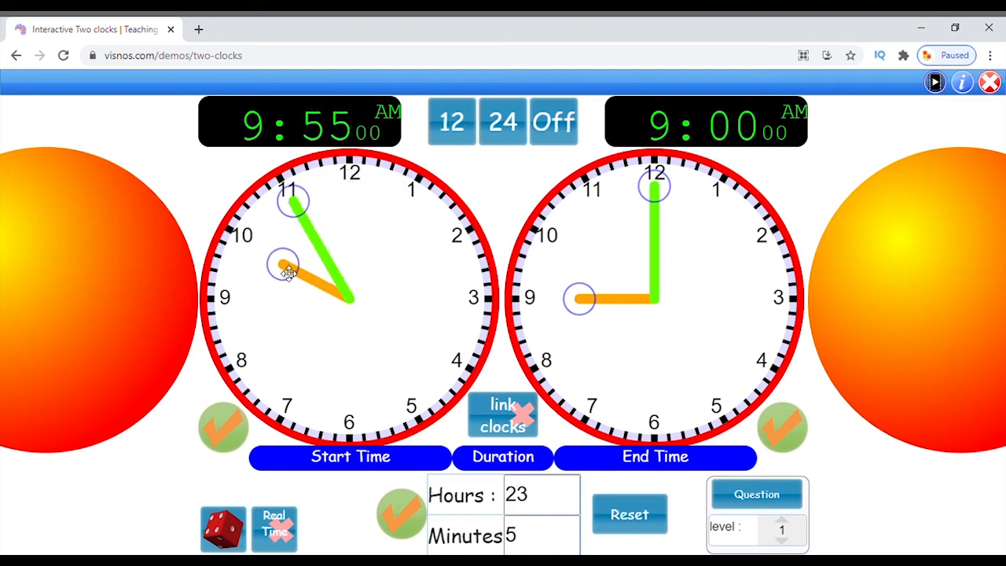
drag(293, 201, 433, 223)
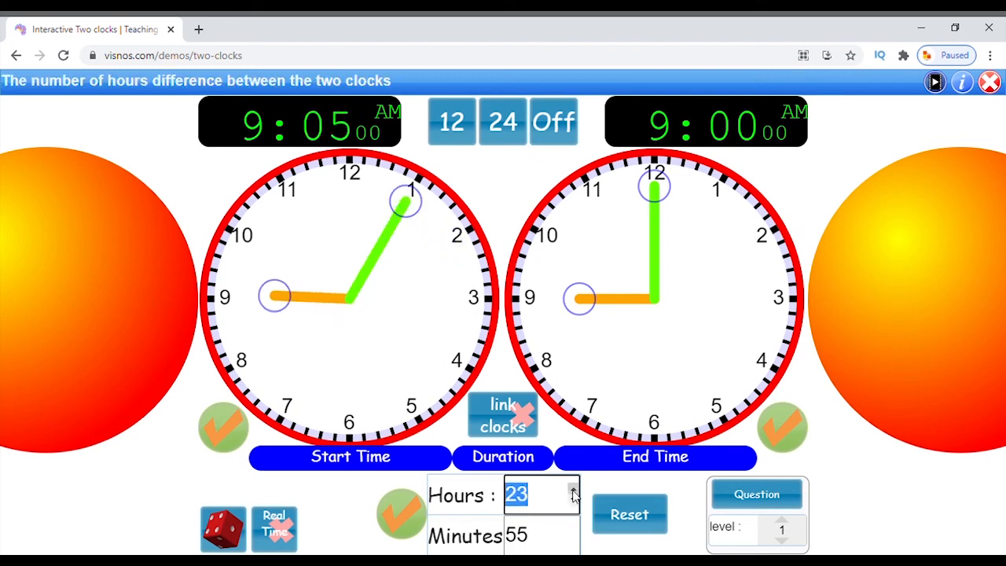
mouse_move(503, 422)
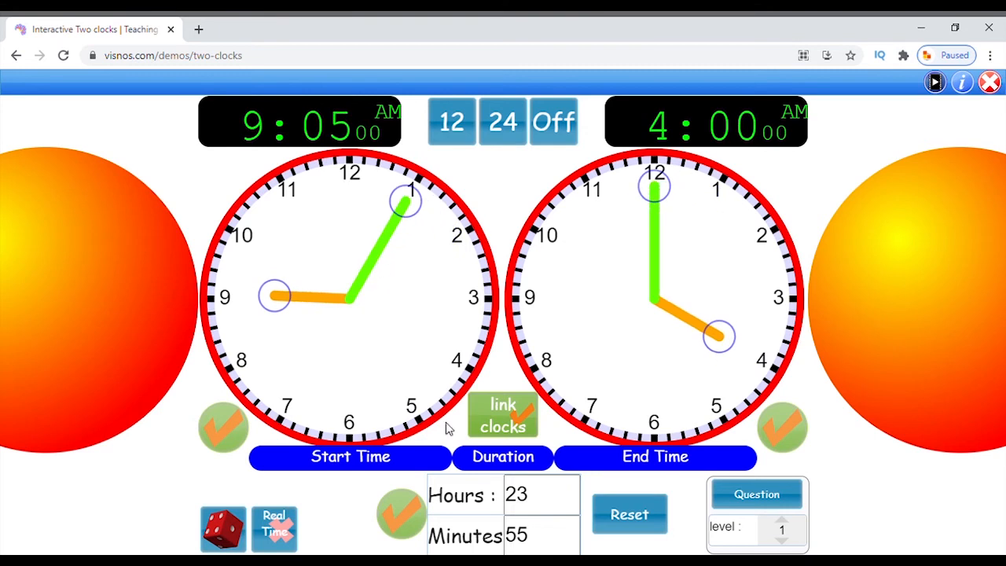
- Lower the duration hours and reset both clocks to 11:00 AM start and 3:00 AM end
click(543, 495)
text(21)
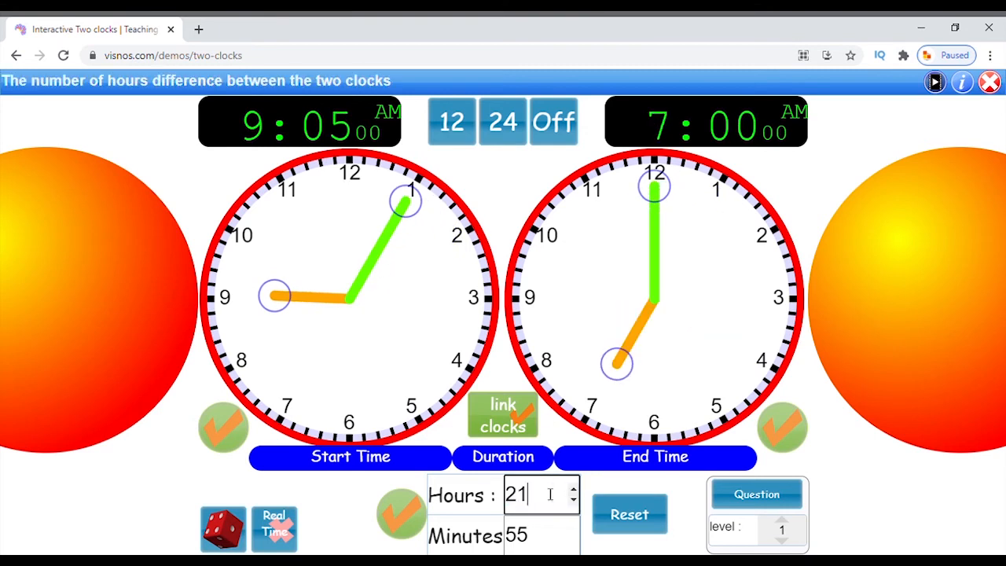
click(631, 516)
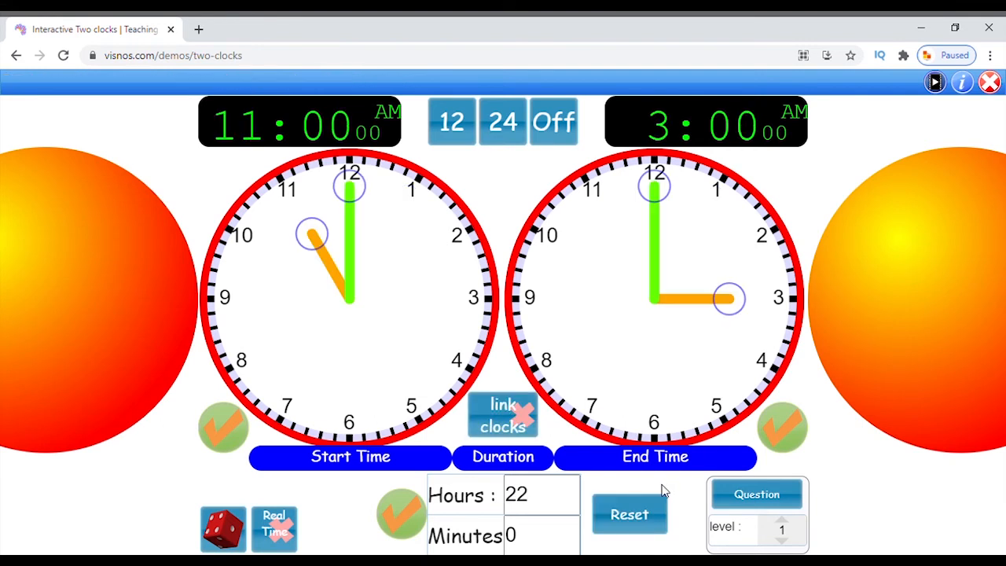
- Spin the first clock to a random start time of 8:47 PM with the 1h30 duration linked
click(223, 534)
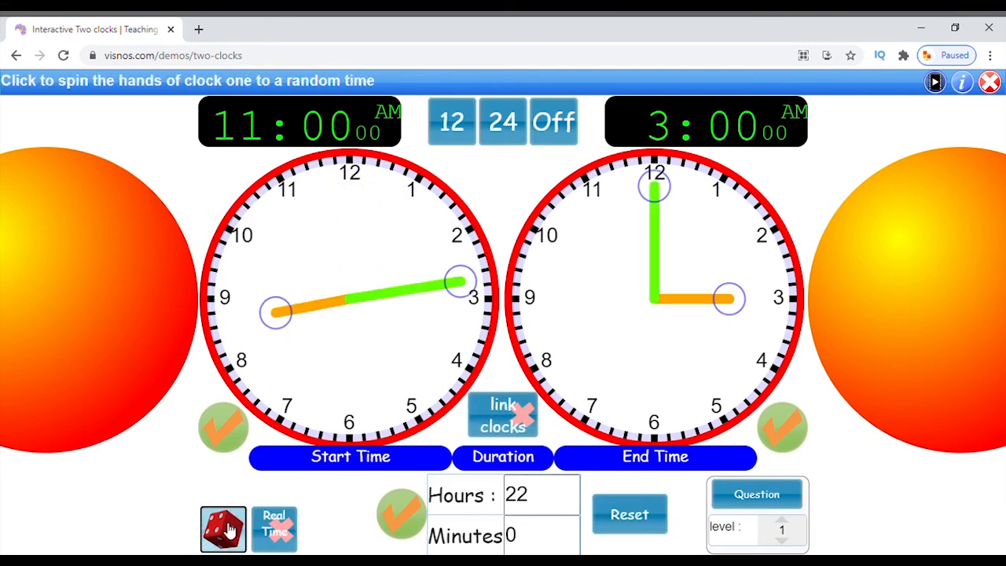
click(277, 529)
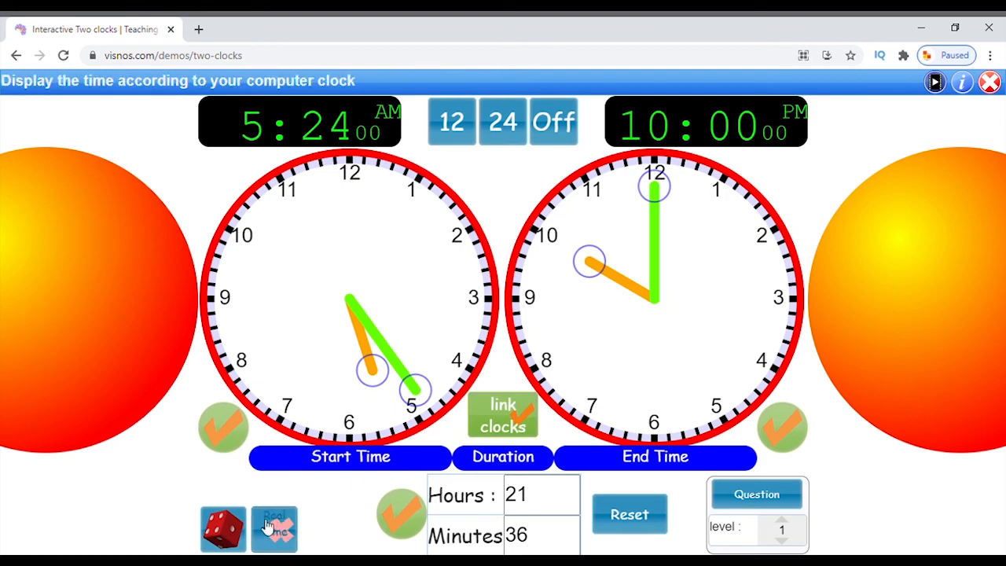
click(225, 525)
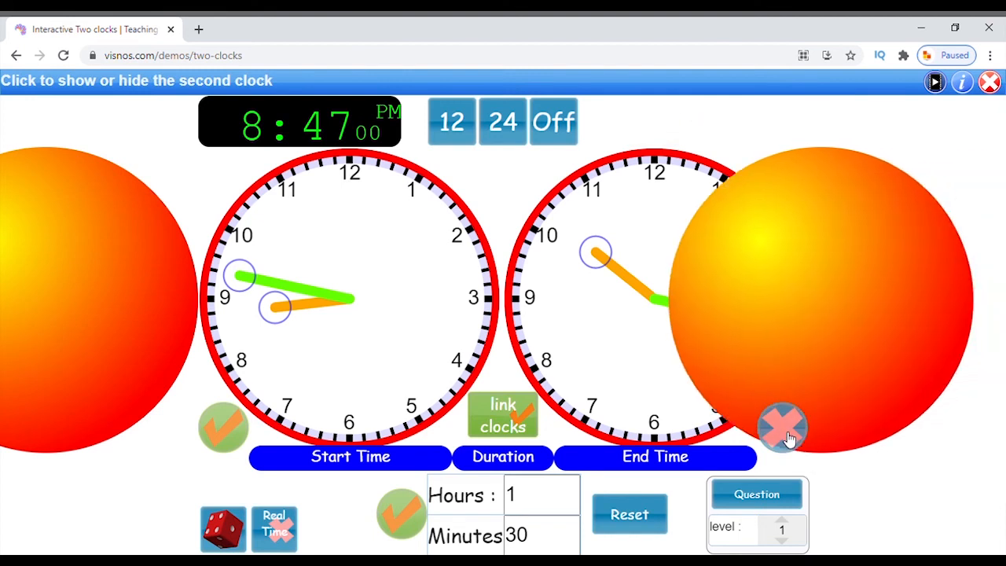
- Hide the second clock, spin a random start time, then reveal the end clock to check it
click(783, 425)
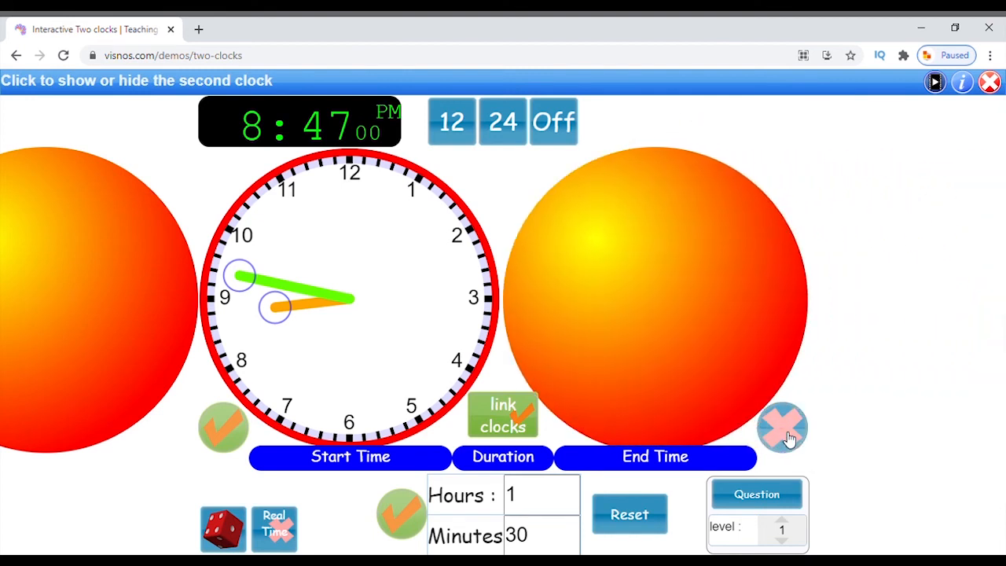
click(223, 525)
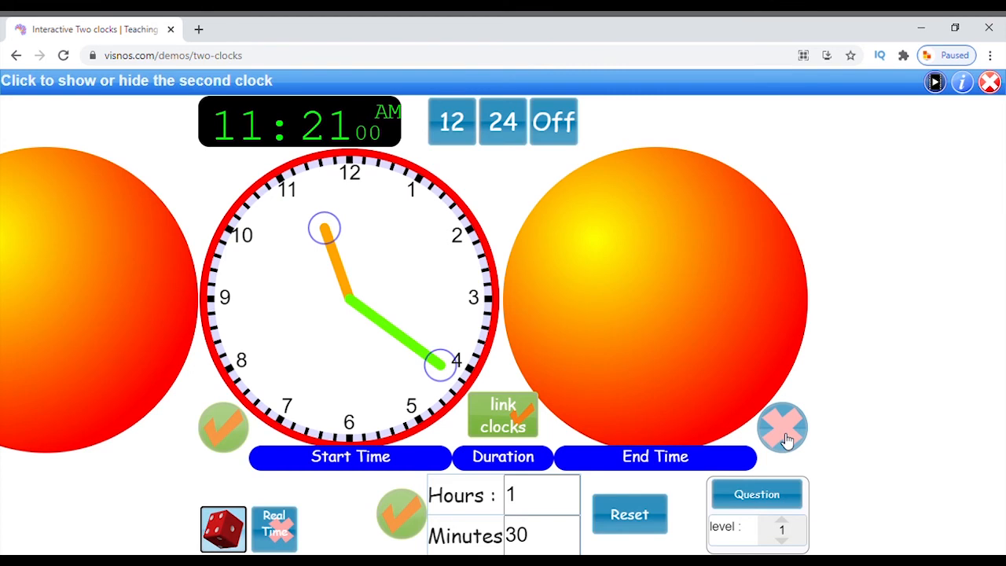
click(785, 428)
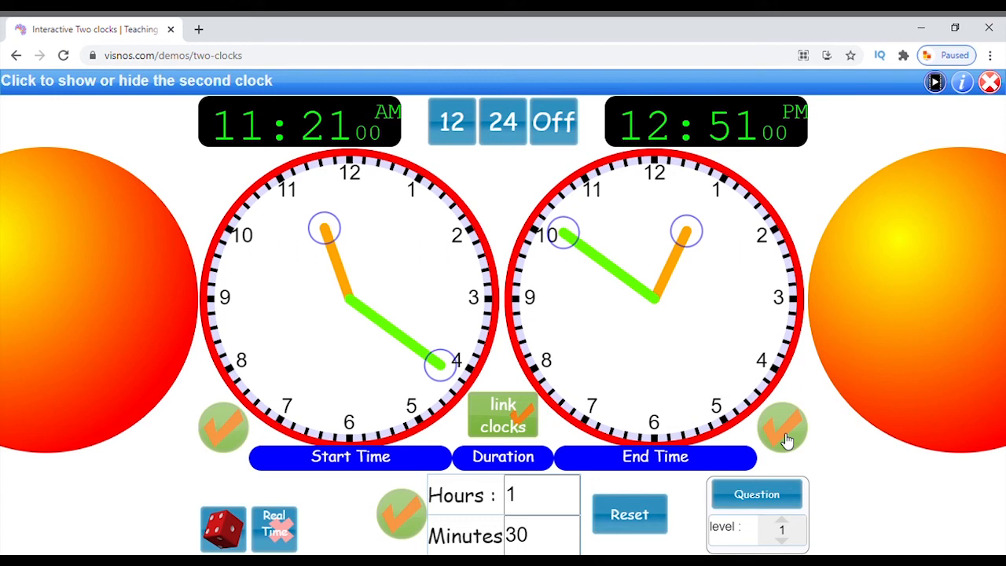
- Hide the end clock again and spin the start to a new random time of 10:25 AM
click(783, 428)
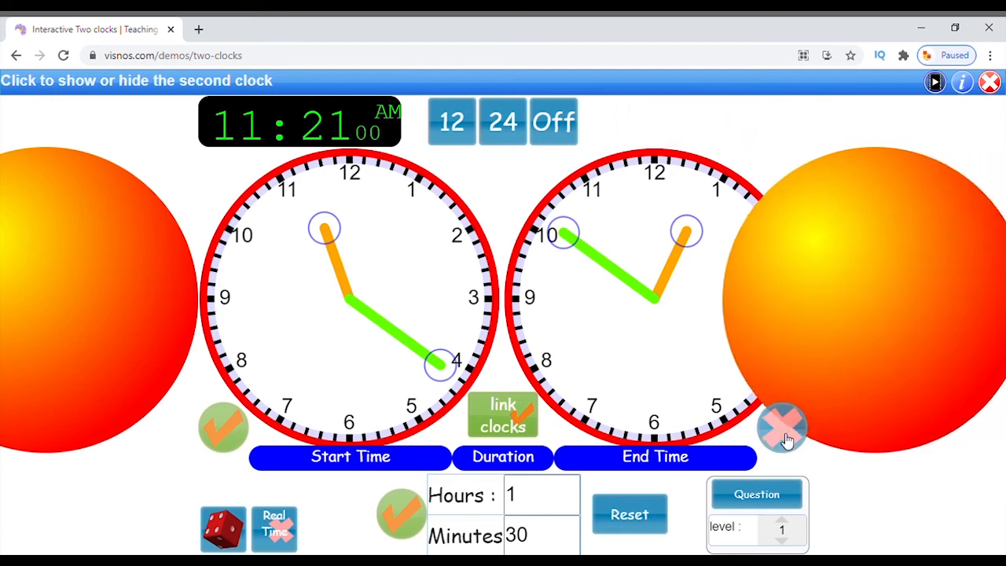
click(780, 428)
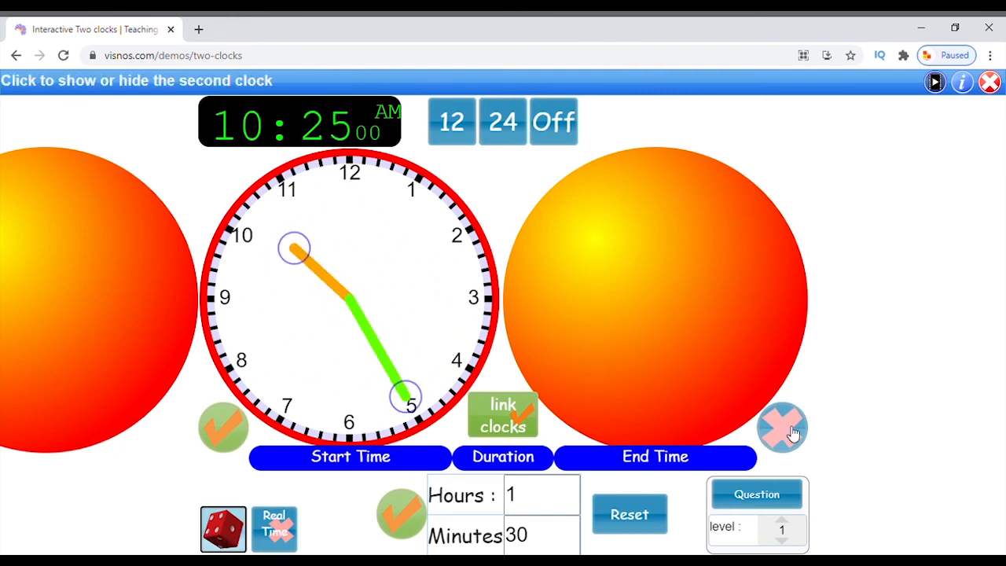
click(780, 428)
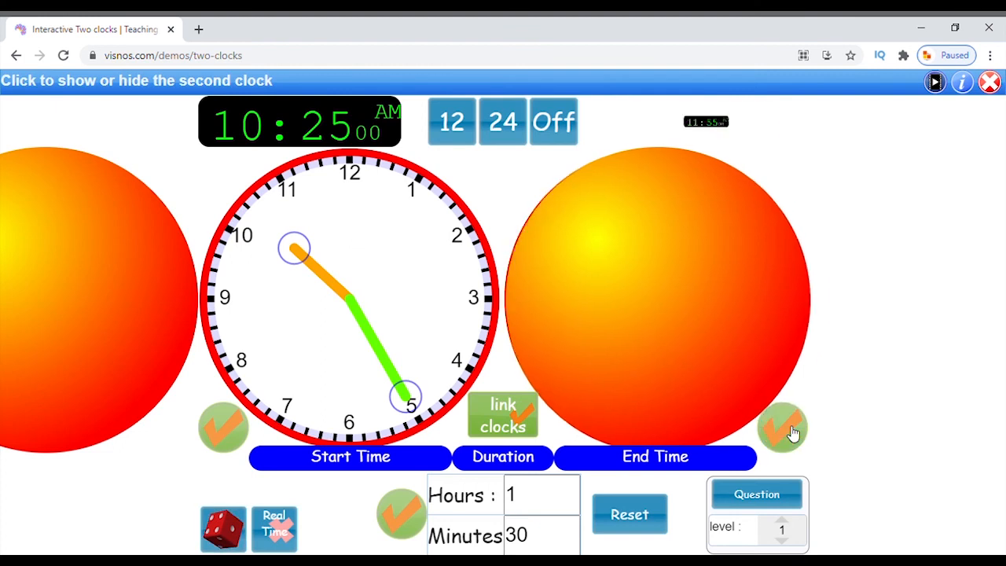
- Show the second clock and switch to real time, reading 4:29 PM and 5:59 PM
click(780, 431)
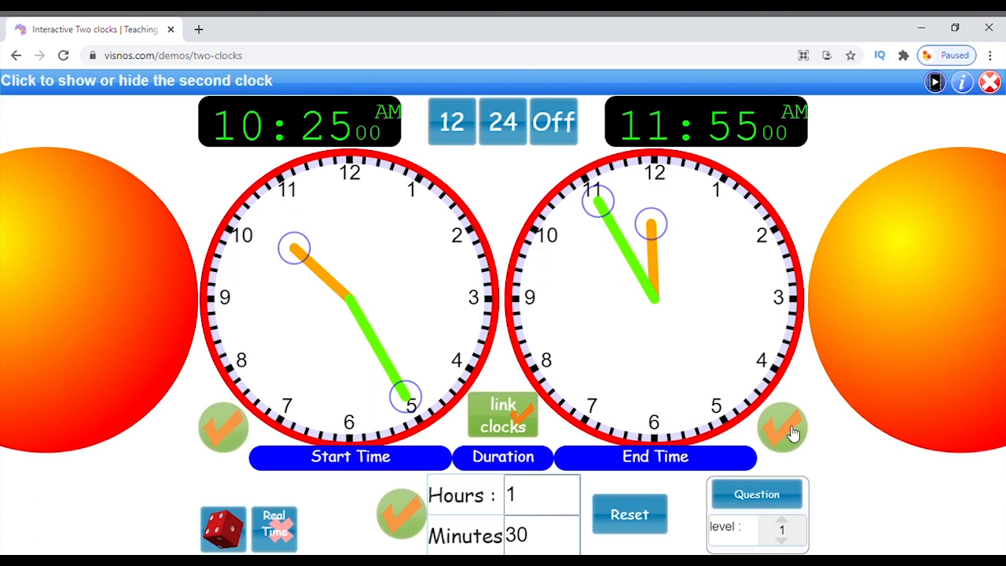
mouse_move(280, 528)
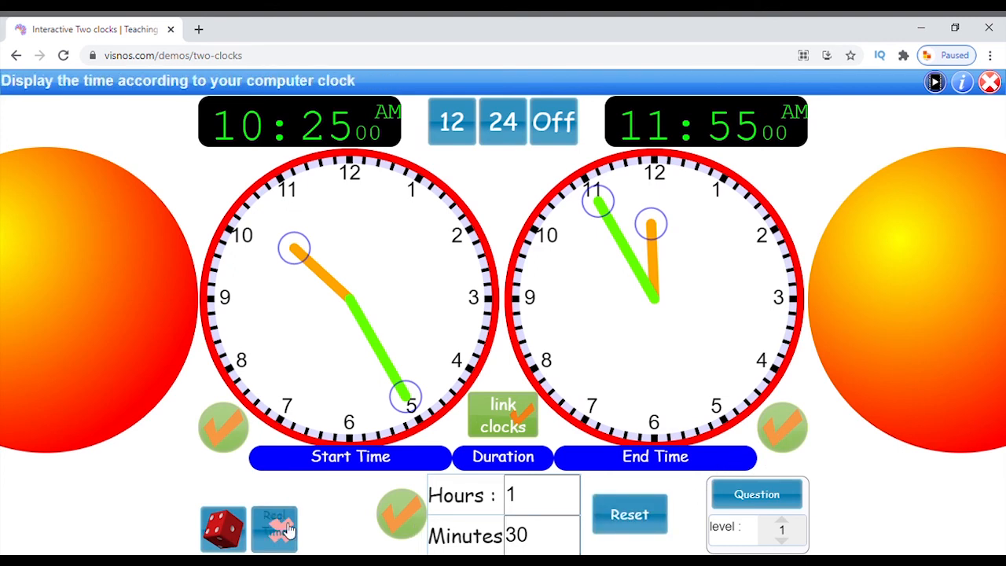
click(277, 530)
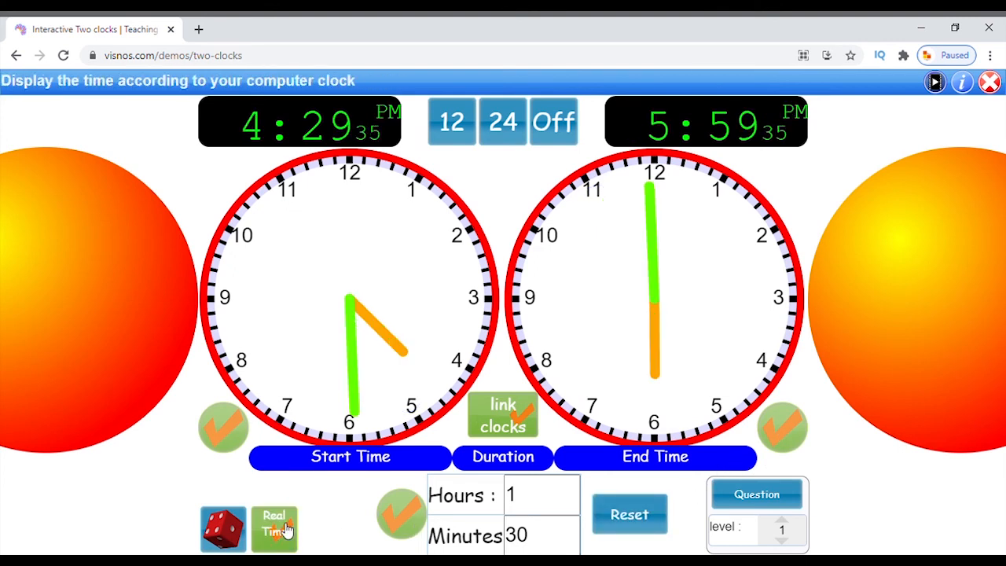